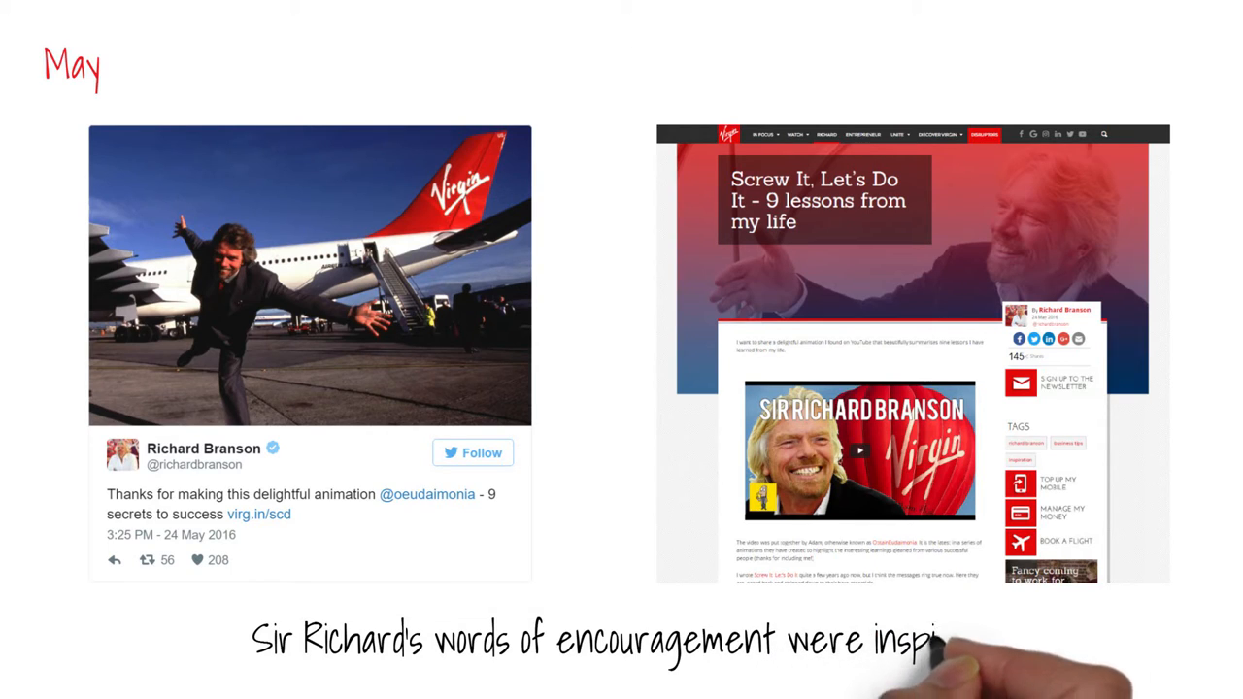
text(inspiring.)
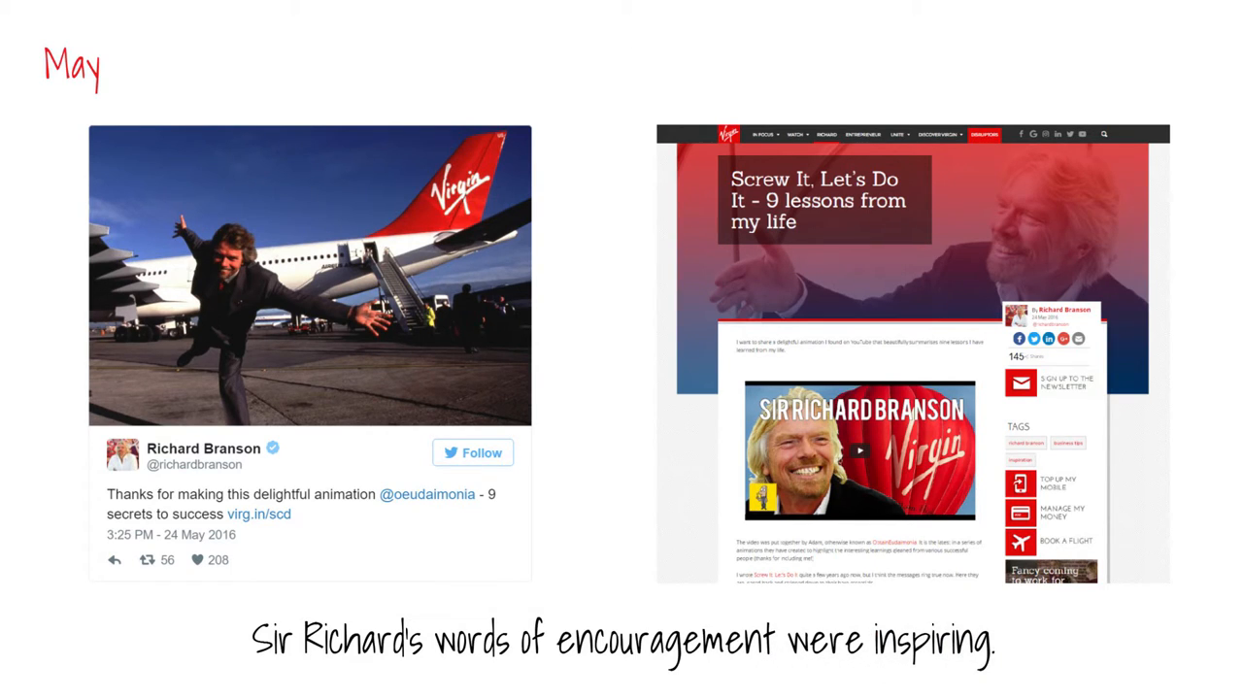